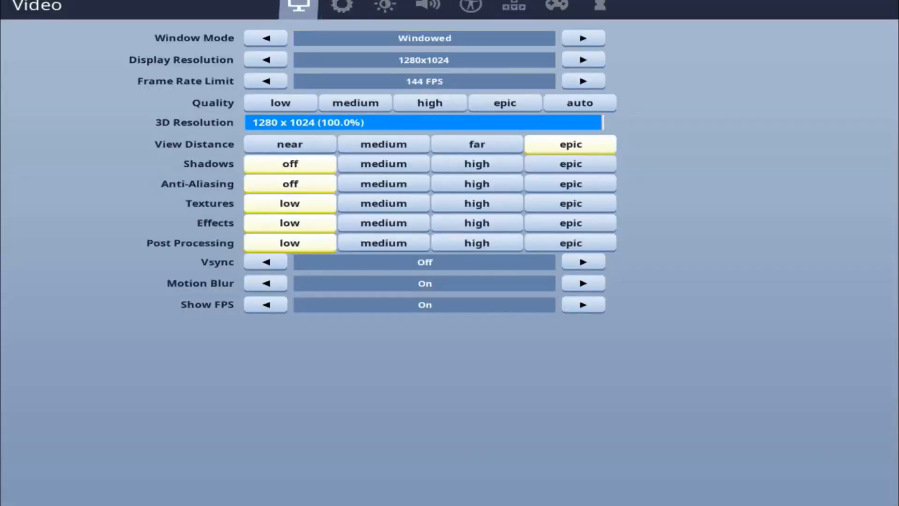
# - Review the Game tab's sensitivity (0.135/0.145) and building options, then move to brightness calibration at 0.50
pyautogui.click(289, 184)
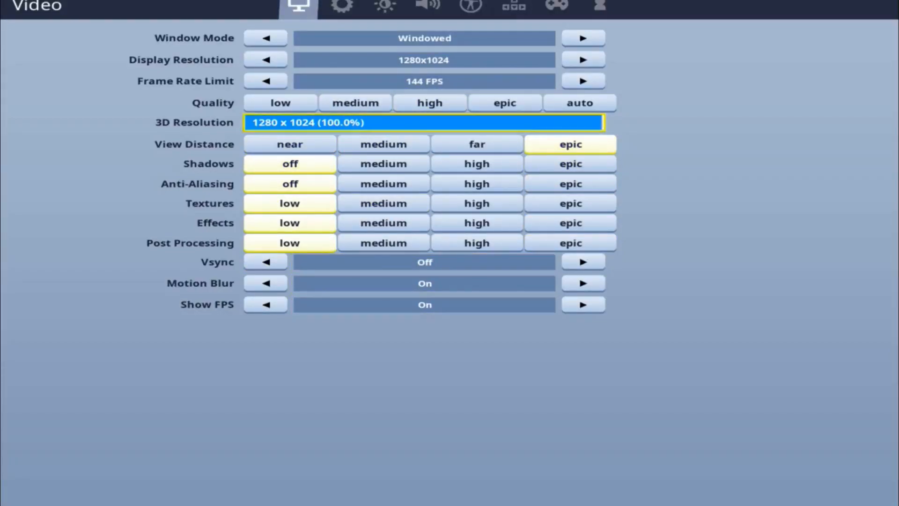
pyautogui.click(341, 7)
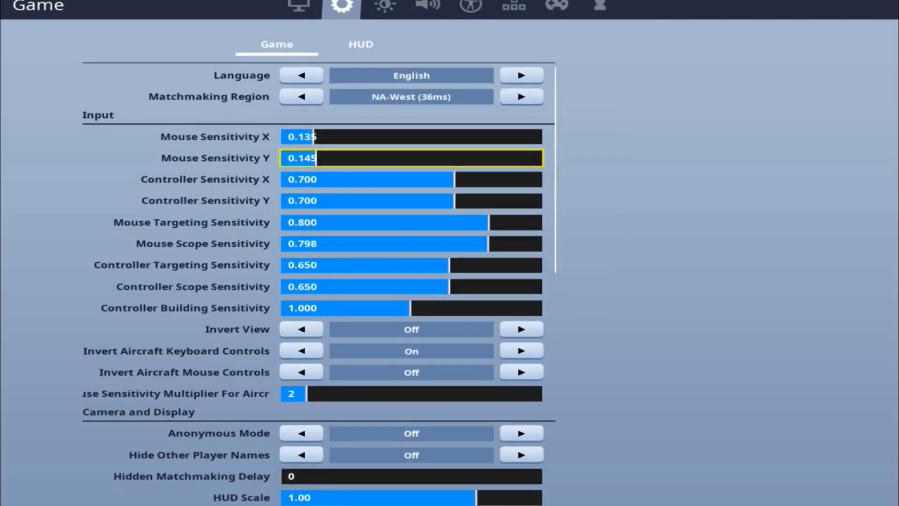
pyautogui.scroll(-3)
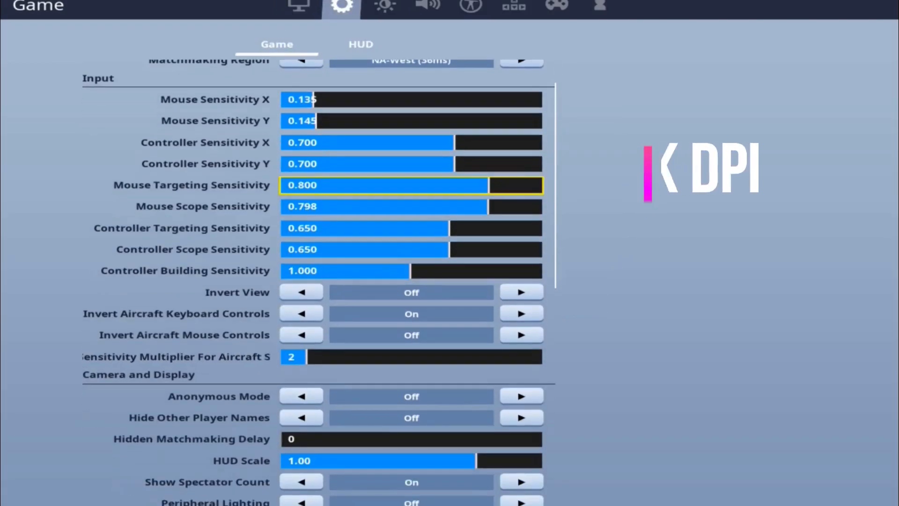
pyautogui.scroll(-3)
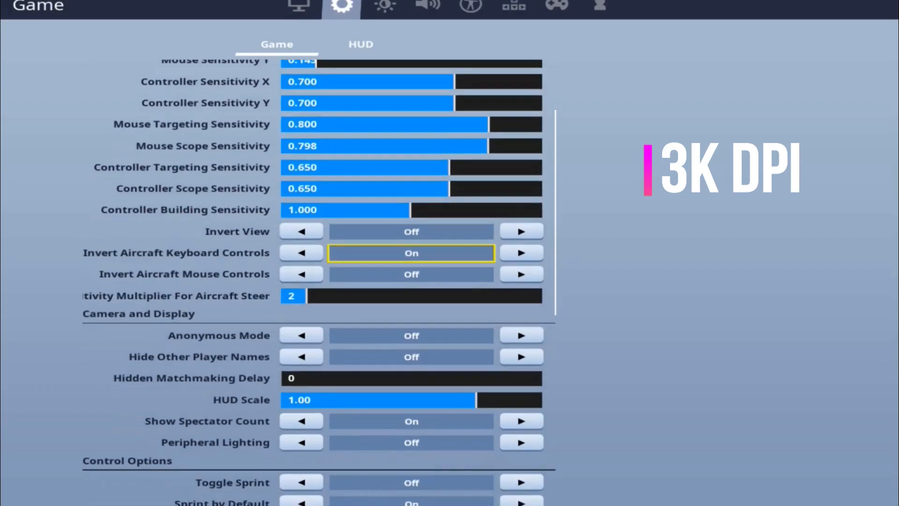
pyautogui.scroll(-3)
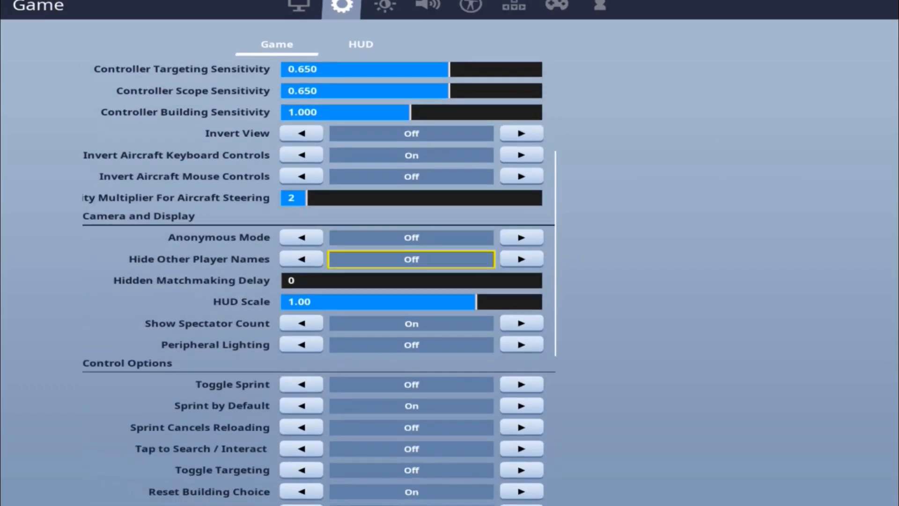
pyautogui.scroll(-3)
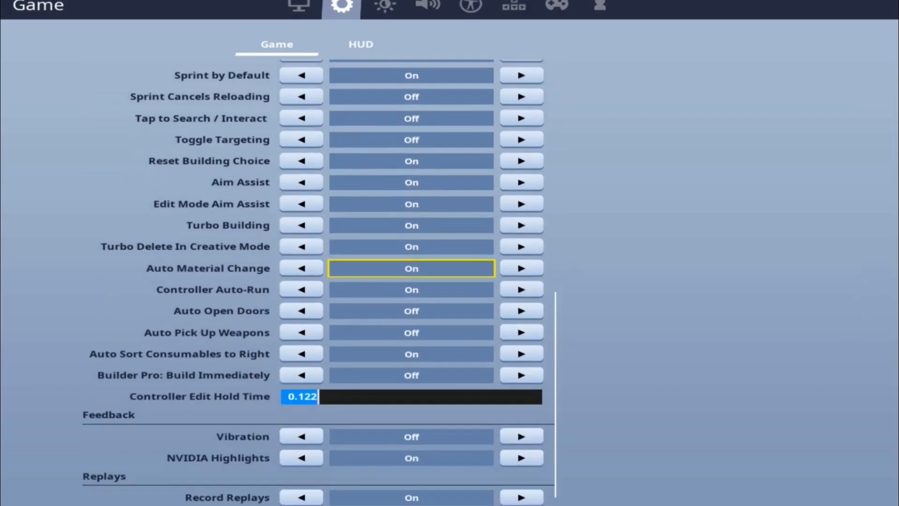
pyautogui.scroll(-3)
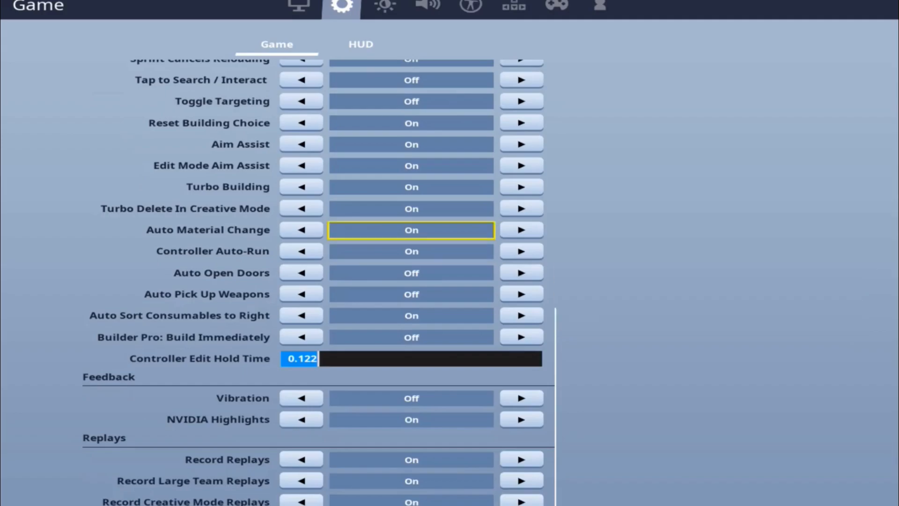
pyautogui.click(384, 6)
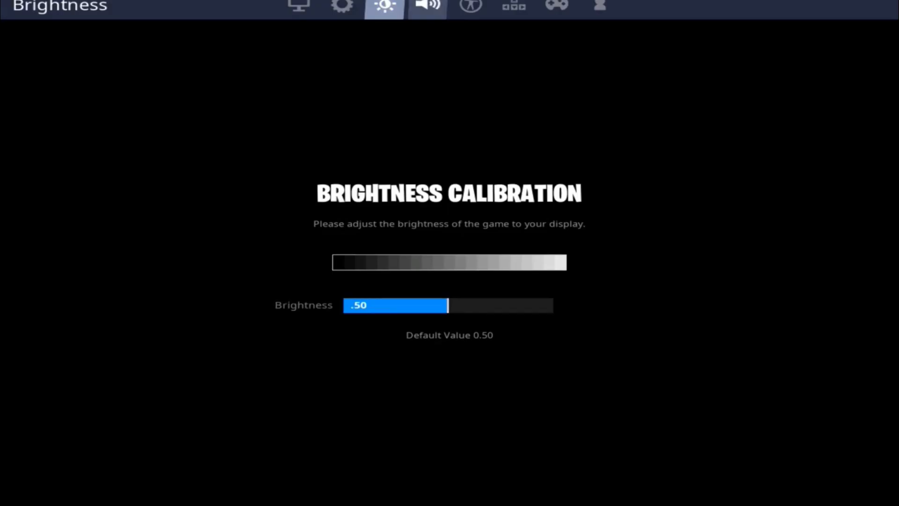
# - Review audio volumes (music 0.11, effects and voice 1.00) and Tritanope strength 3 accessibility, then move to keybinds
pyautogui.click(427, 6)
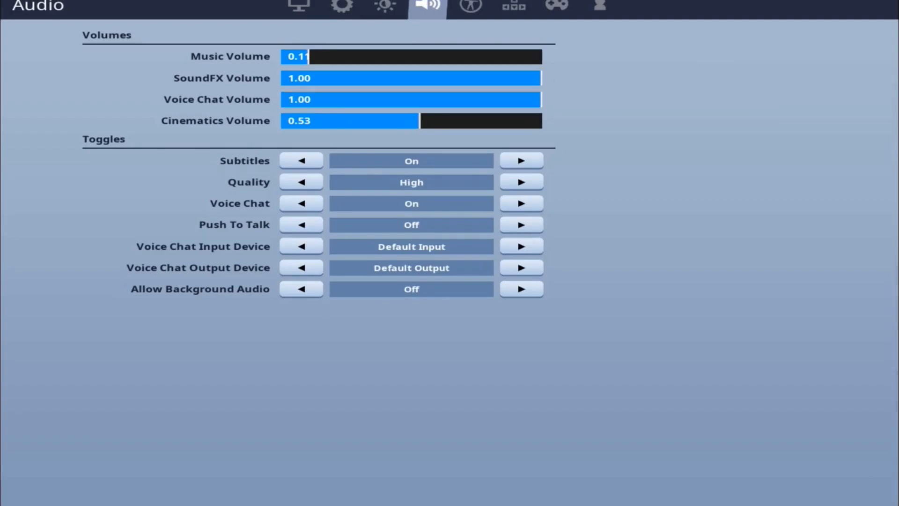
pyautogui.click(469, 6)
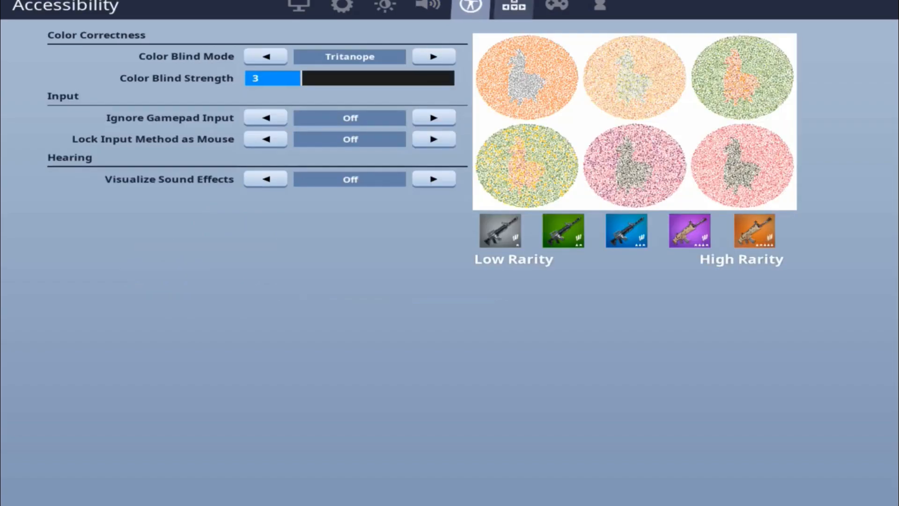
pyautogui.click(512, 7)
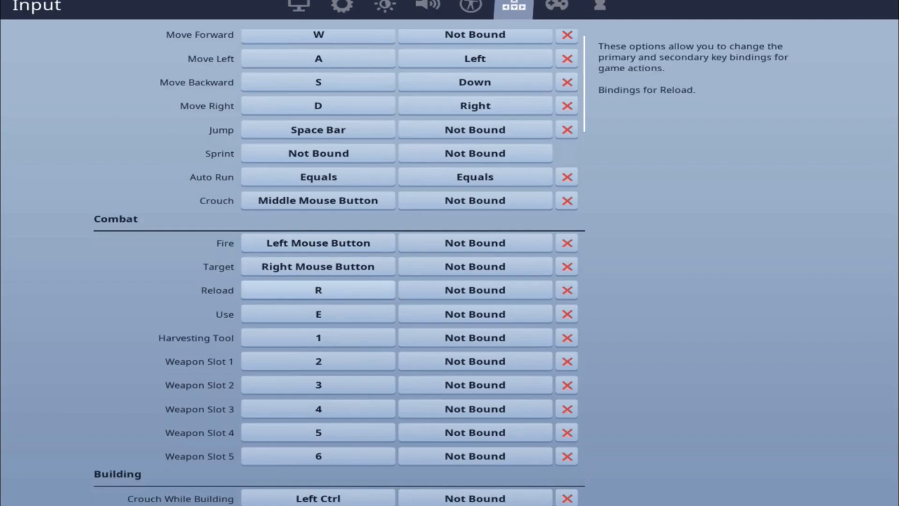
# - Scroll through the keybind list covering movement, combat and building bindings
pyautogui.scroll(-3)
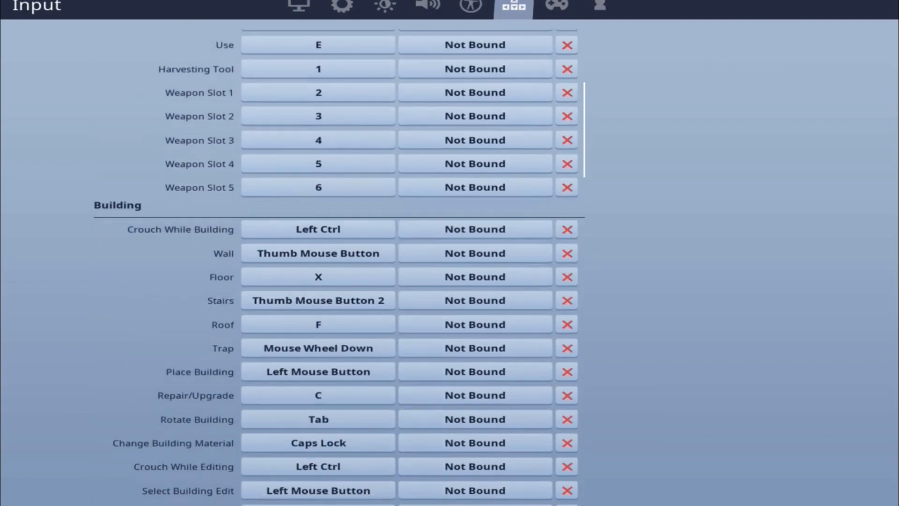
pyautogui.scroll(-3)
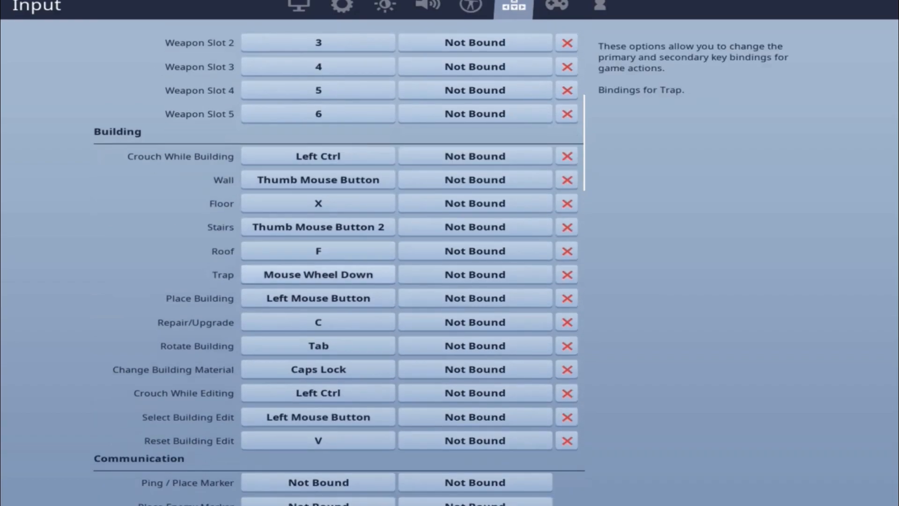
pyautogui.scroll(-3)
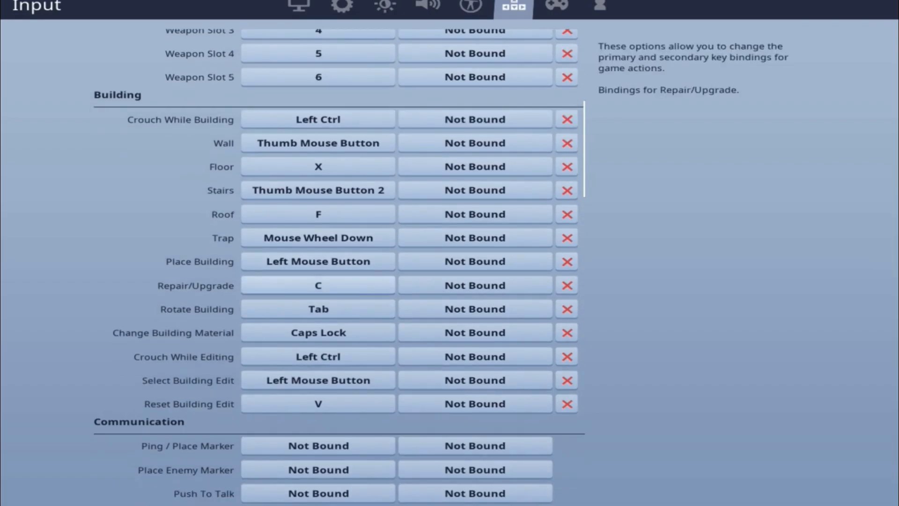
pyautogui.scroll(-3)
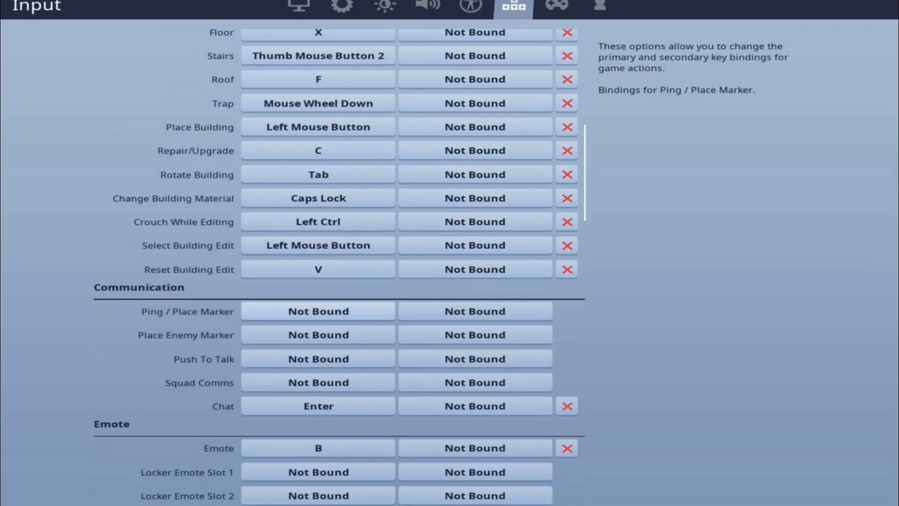
pyautogui.scroll(-3)
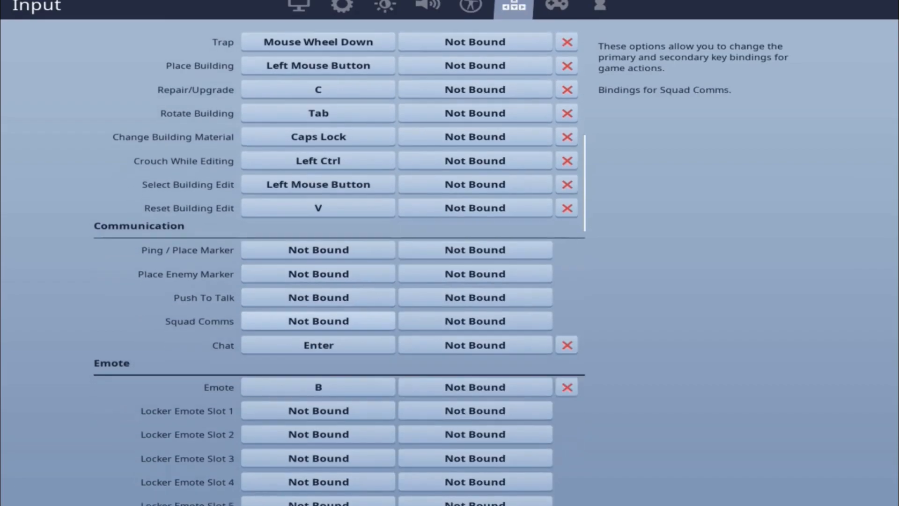
pyautogui.scroll(-3)
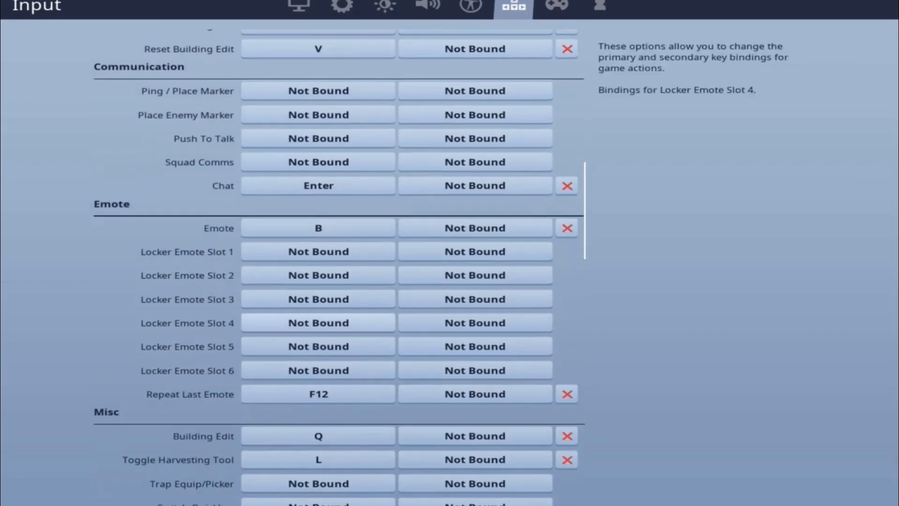
pyautogui.scroll(-3)
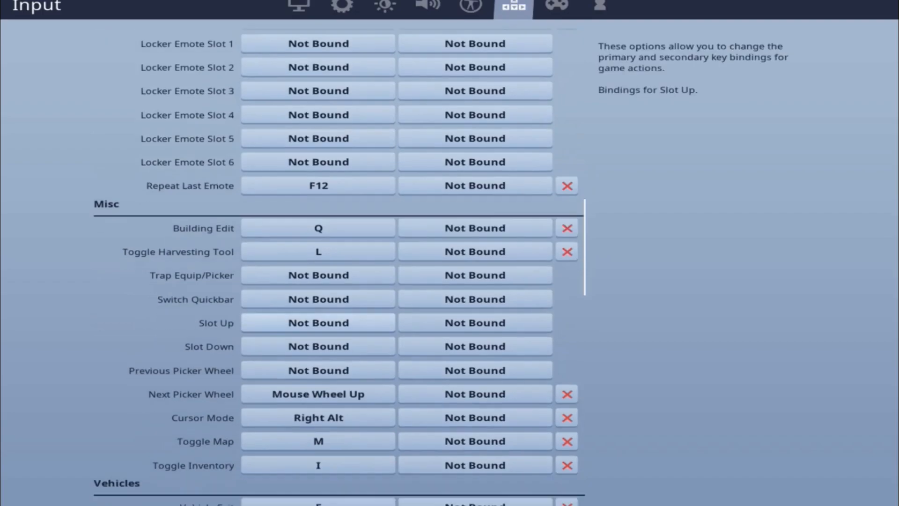
# - Continue through misc, vehicle and creative keybinds, then show the Combat Pro controller layout
pyautogui.scroll(-3)
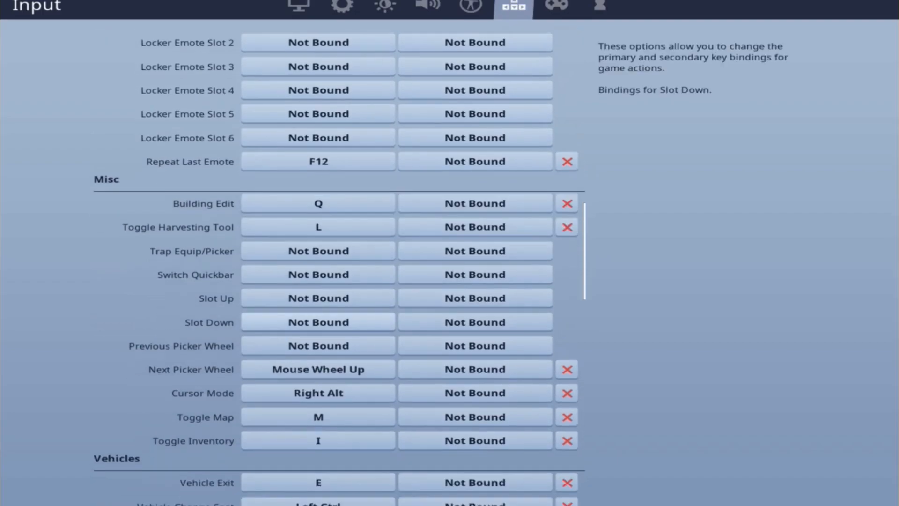
pyautogui.scroll(-3)
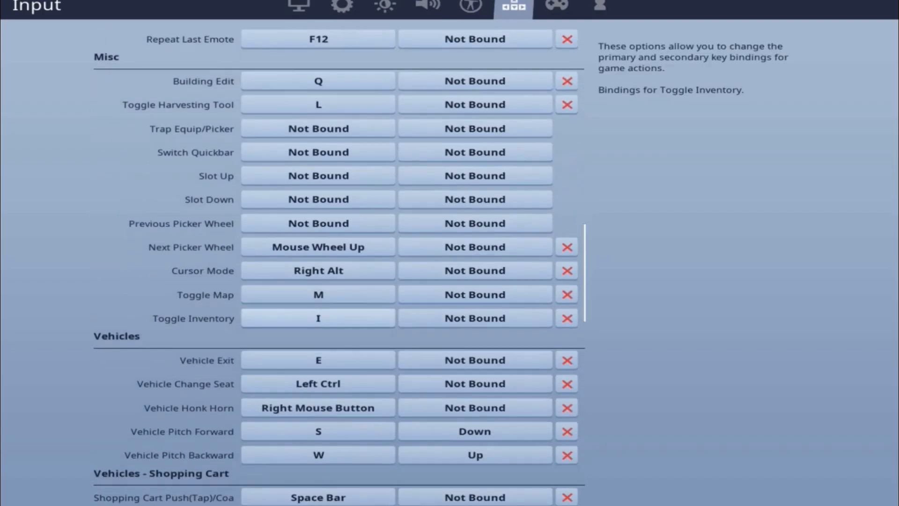
pyautogui.scroll(-3)
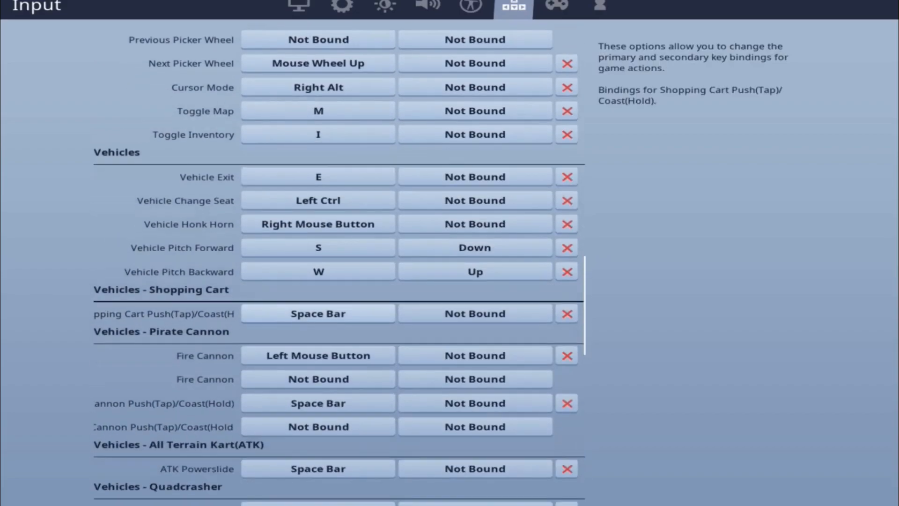
pyautogui.scroll(-3)
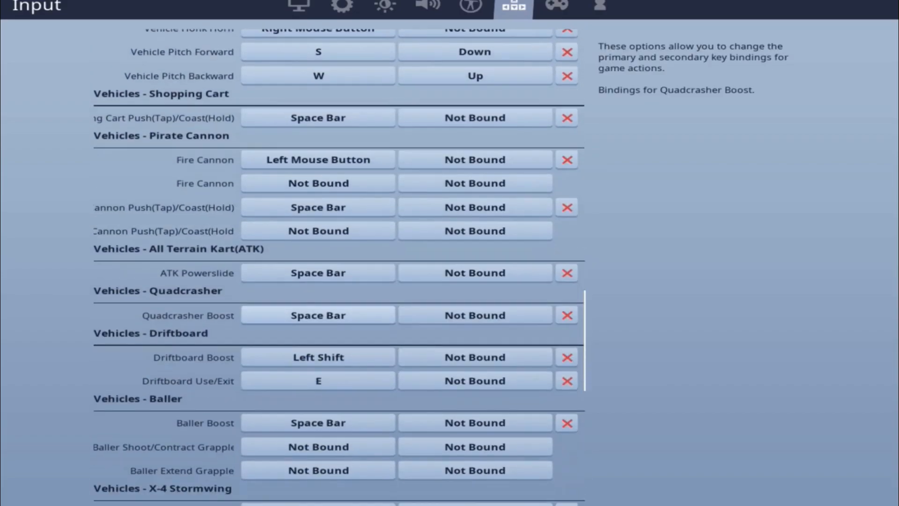
pyautogui.scroll(-3)
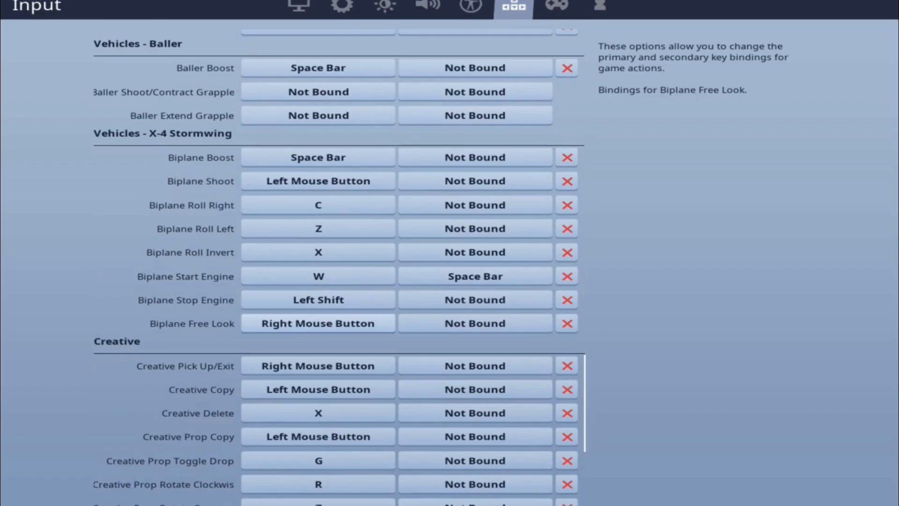
pyautogui.scroll(-3)
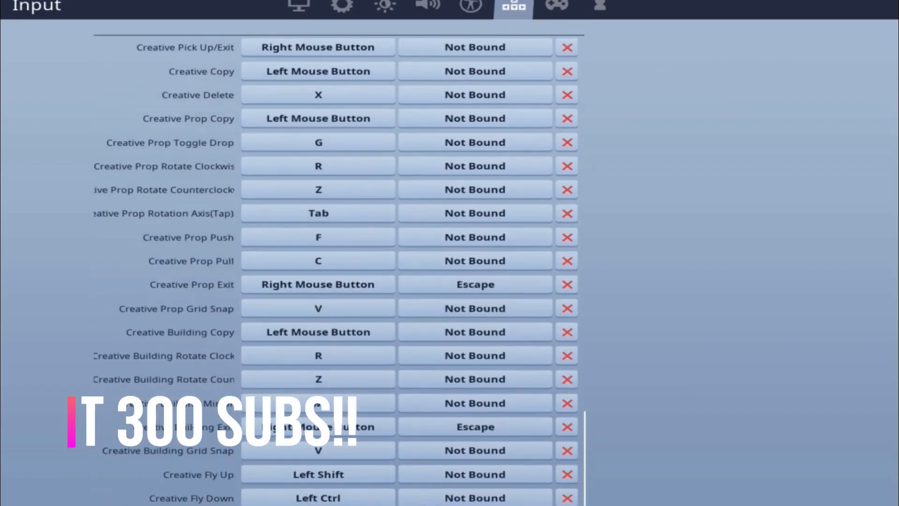
pyautogui.click(555, 8)
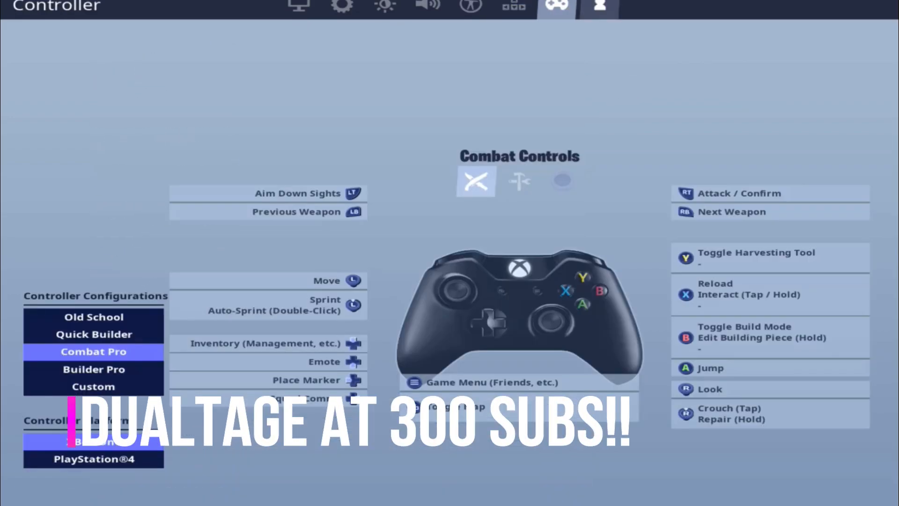